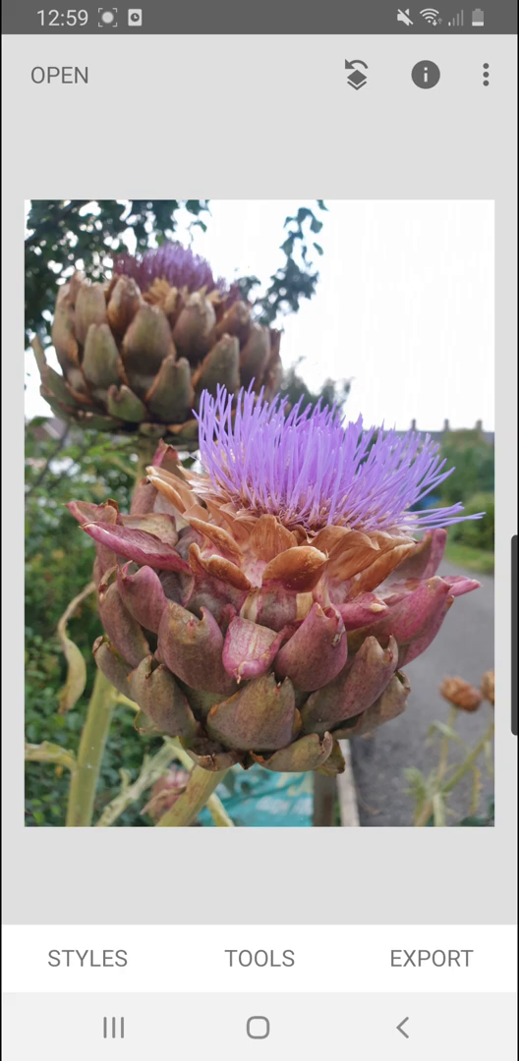
# Start the Healing tool from the Tools list
pyautogui.click(259, 958)
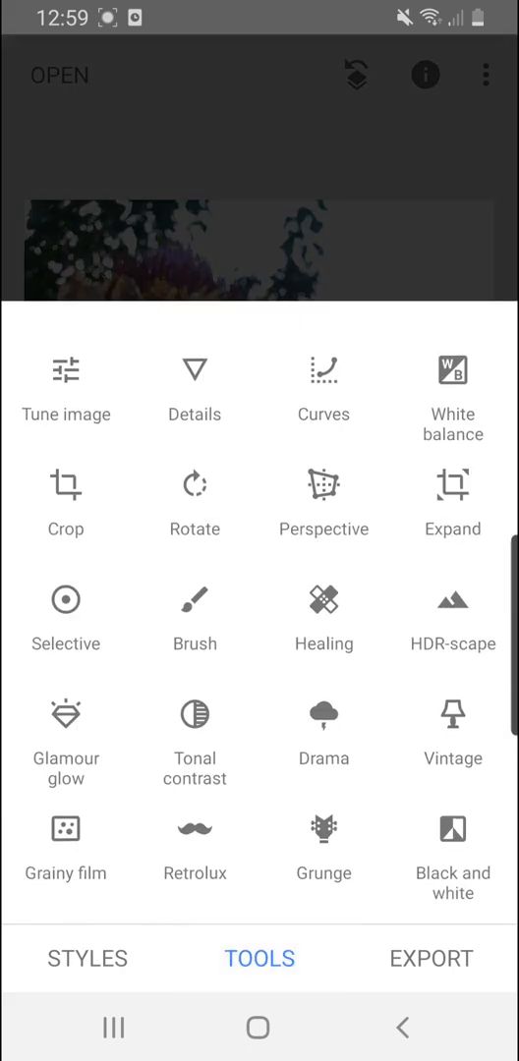
pyautogui.click(323, 615)
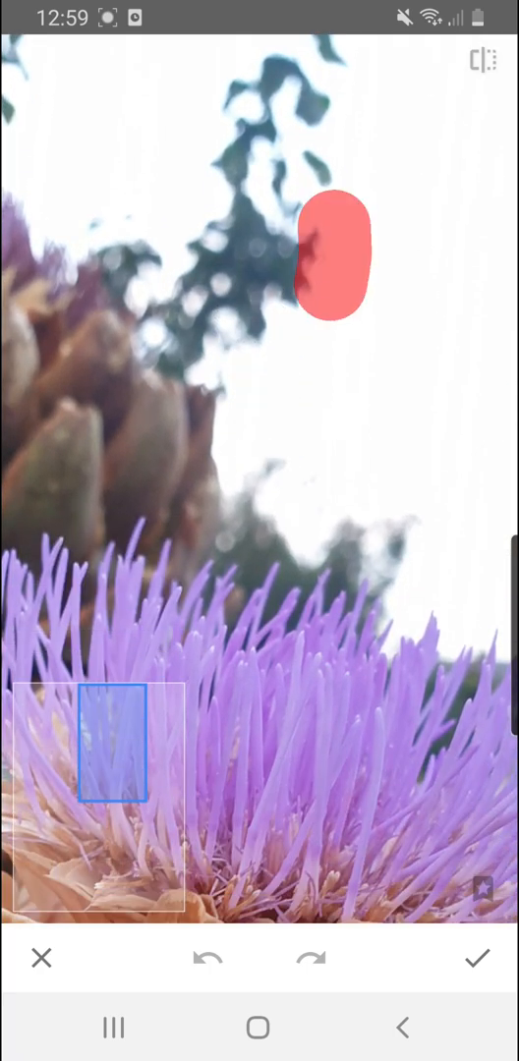
# Paint out the dark leaves in the sky with the Healing brush
pyautogui.click(207, 958)
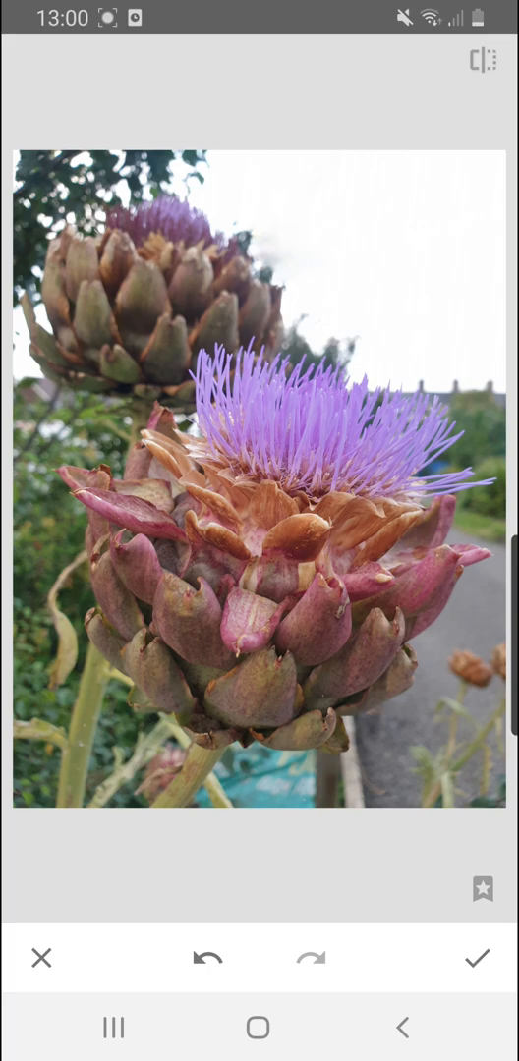
# Apply the leaf removal, then raise Brightness and adjust Saturation in Tune image
pyautogui.click(480, 957)
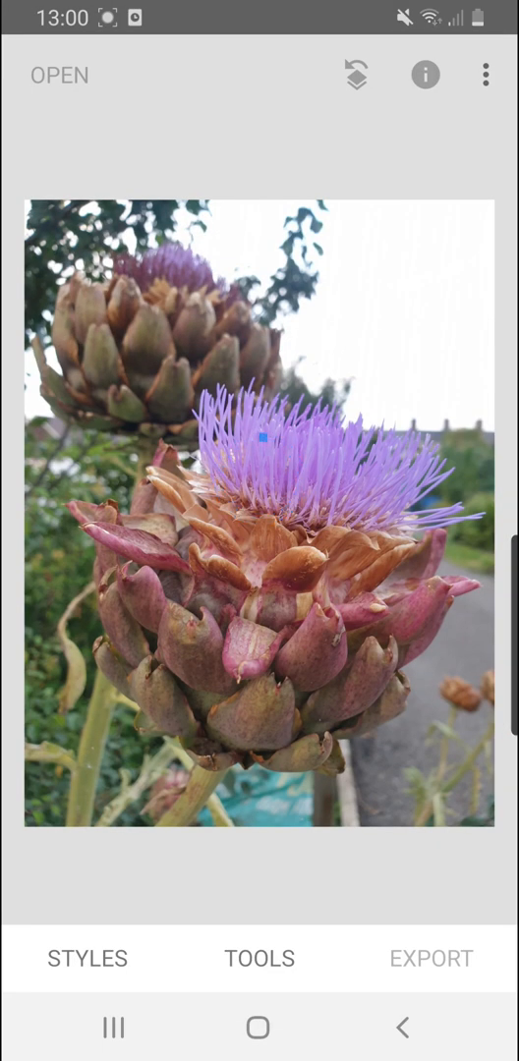
pyautogui.click(259, 959)
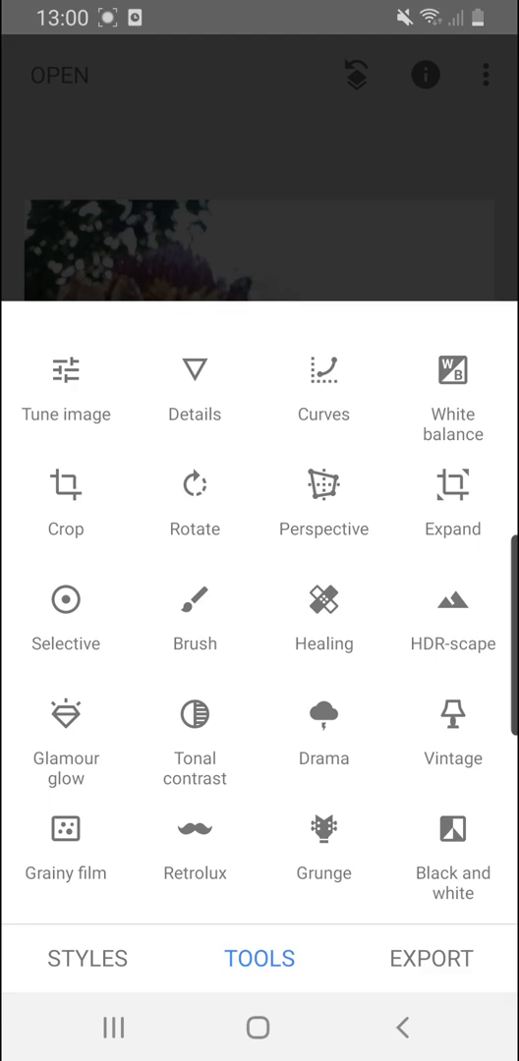
pyautogui.click(66, 383)
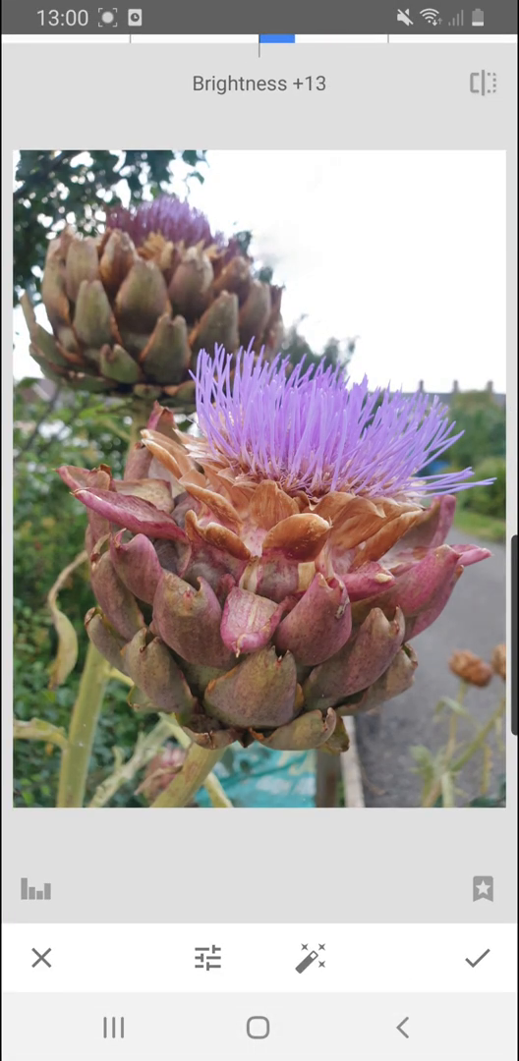
pyautogui.click(207, 958)
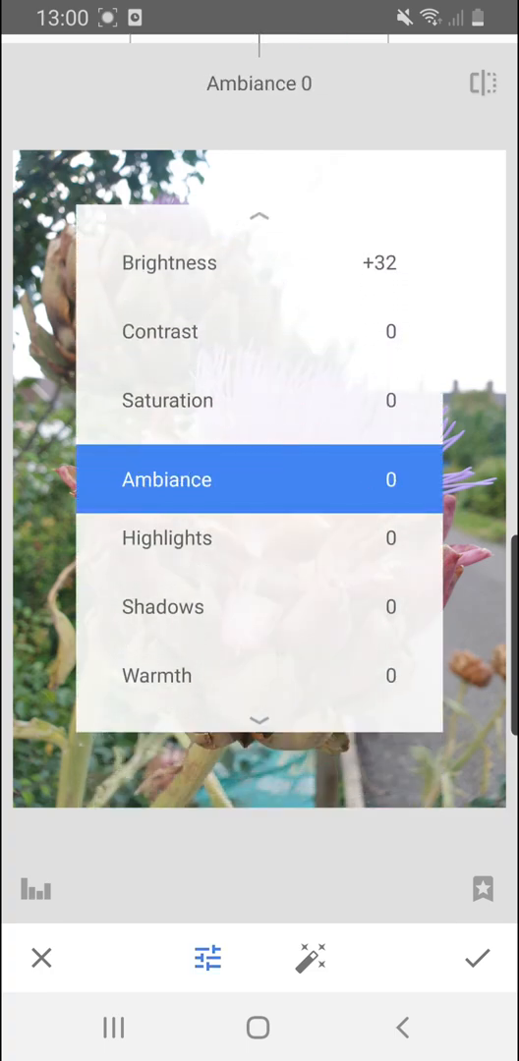
pyautogui.click(168, 400)
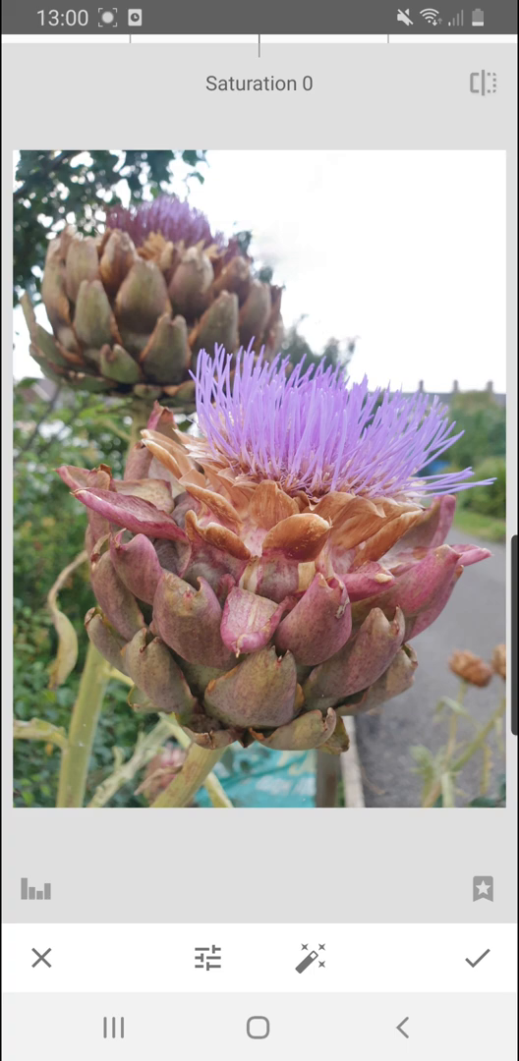
pyautogui.moveTo(259, 44); pyautogui.dragTo(295, 44)
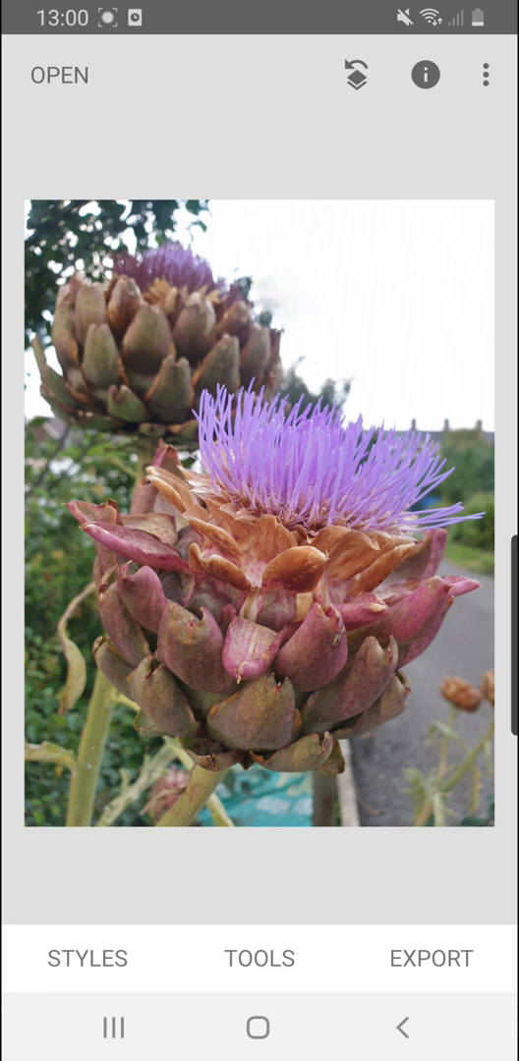
# Add a Selective point on the blue tarp and set it to adjust Saturation
pyautogui.click(259, 958)
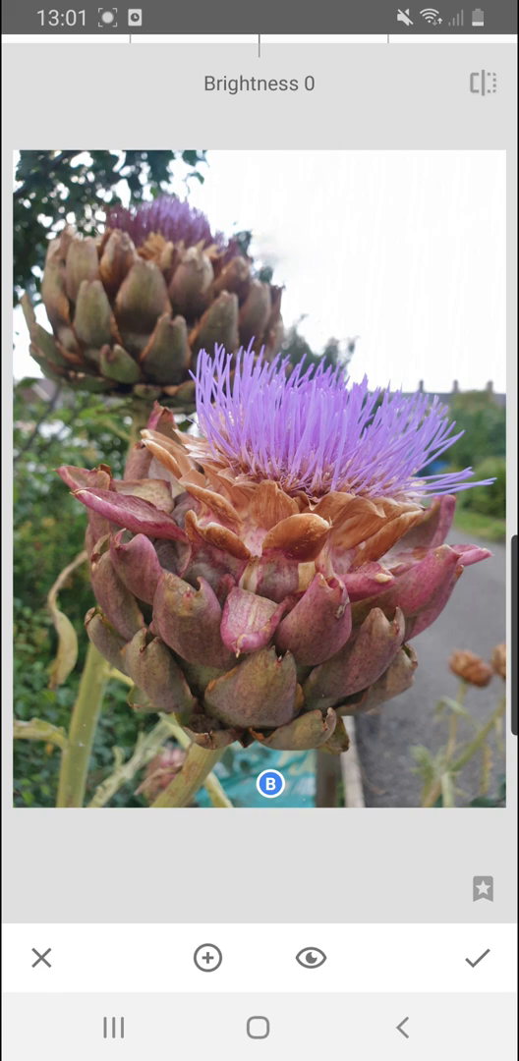
pyautogui.click(269, 783)
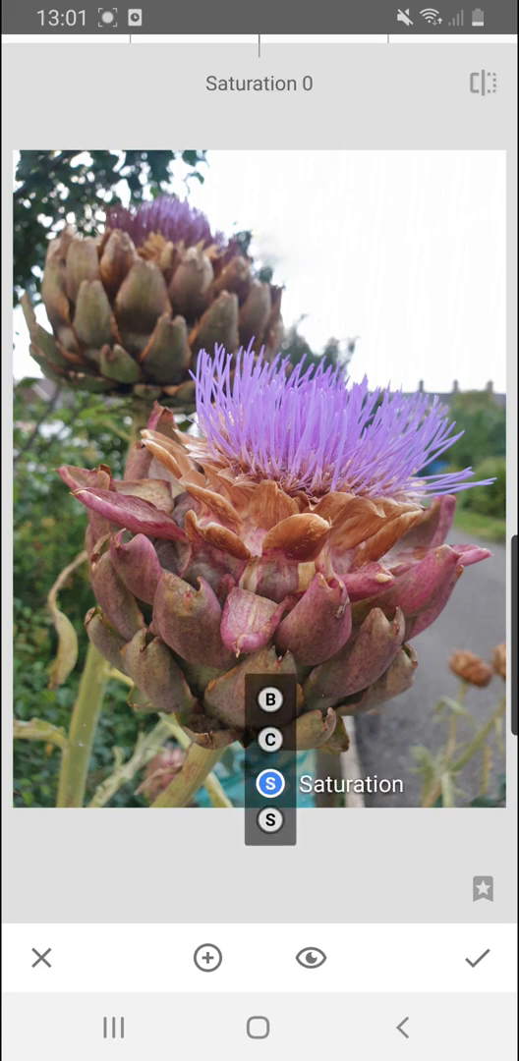
pyautogui.click(271, 785)
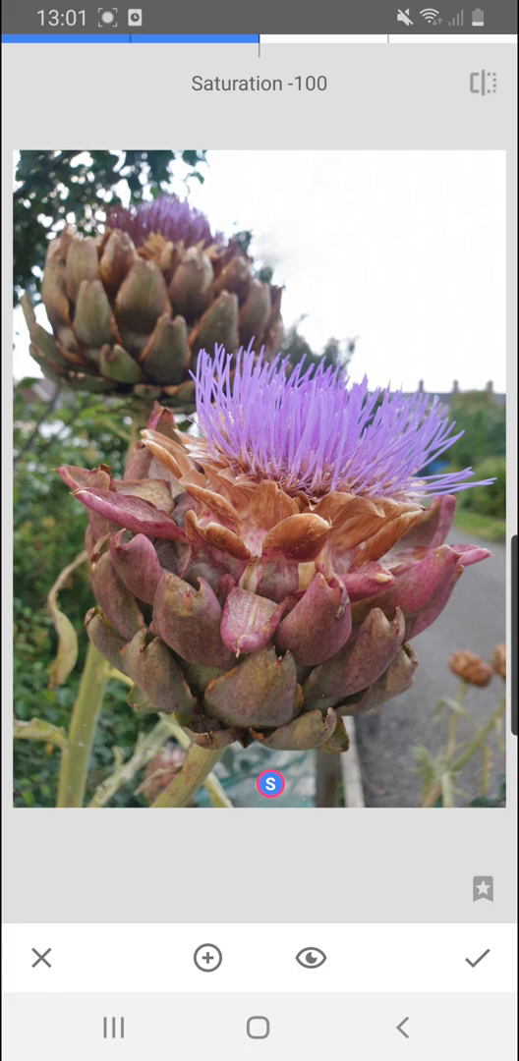
# Set flower saturation to +87 and sky brightness to +100, then apply the selective edits
pyautogui.click(208, 957)
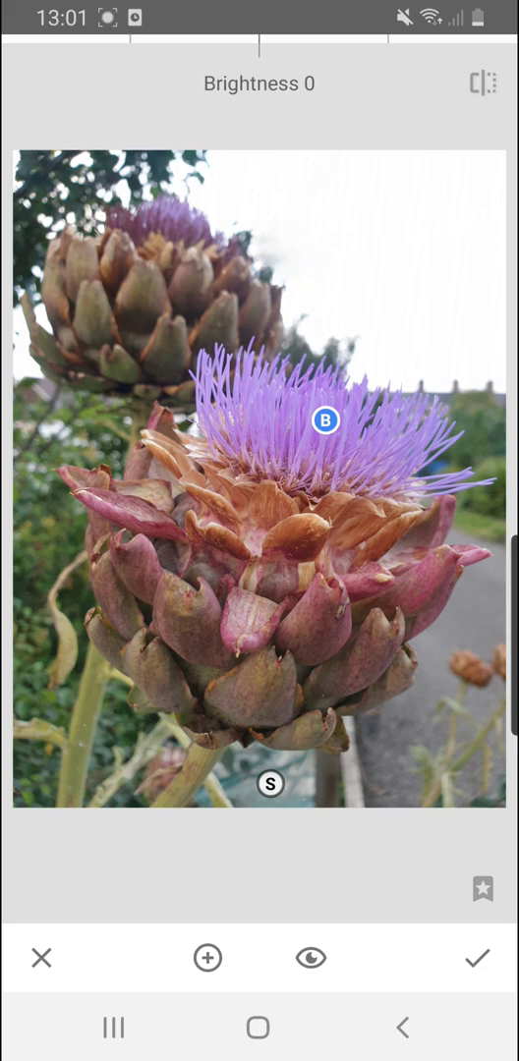
pyautogui.click(324, 421)
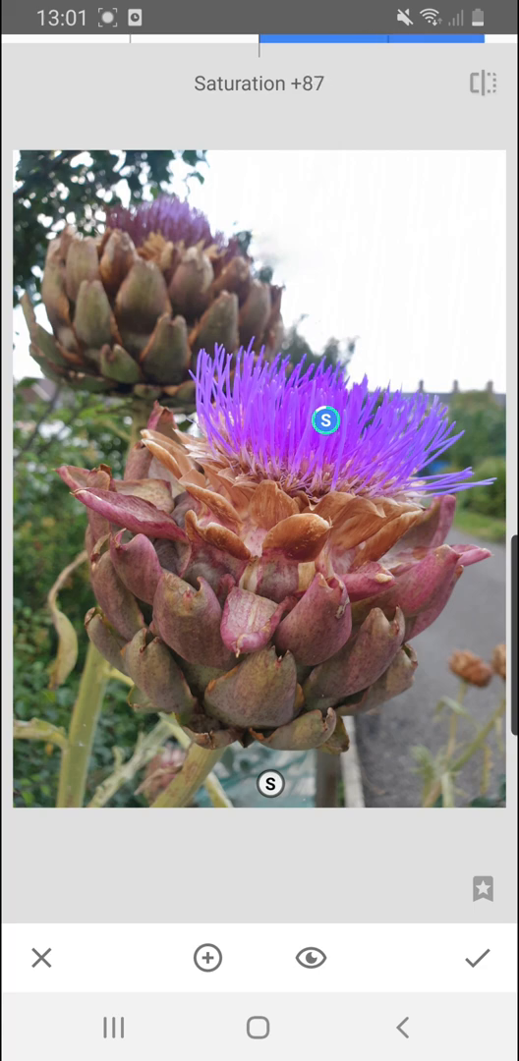
pyautogui.moveTo(393, 44); pyautogui.dragTo(275, 44)
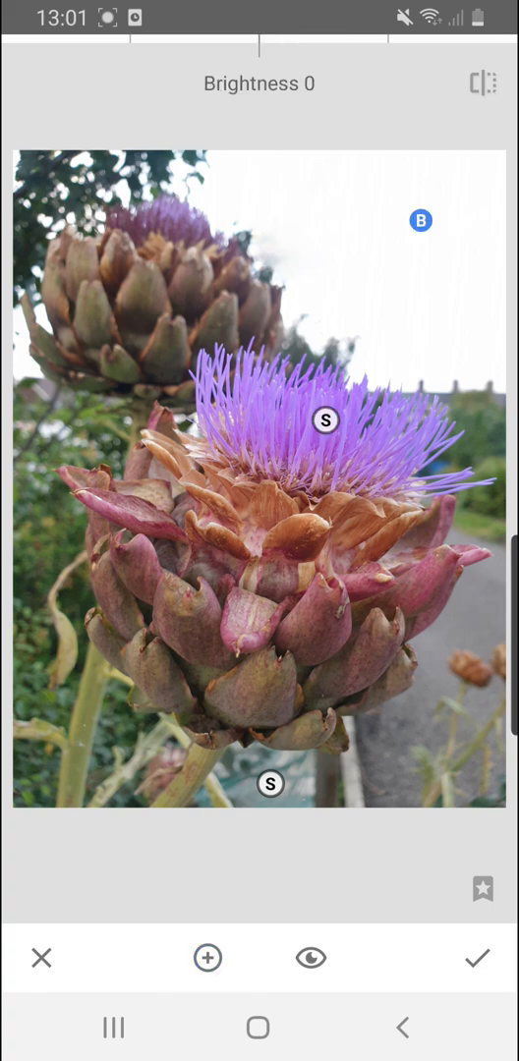
pyautogui.moveTo(259, 39); pyautogui.dragTo(280, 39)
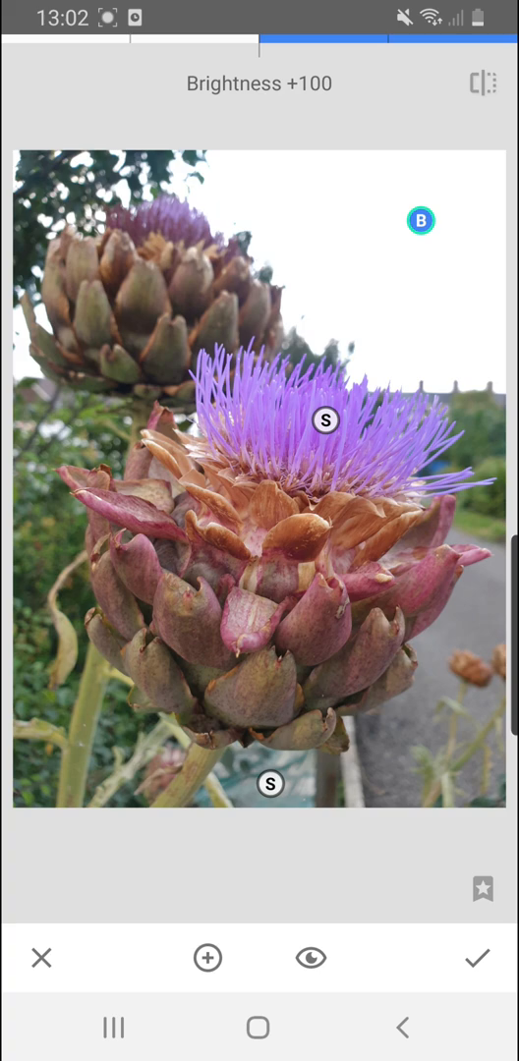
pyautogui.click(481, 957)
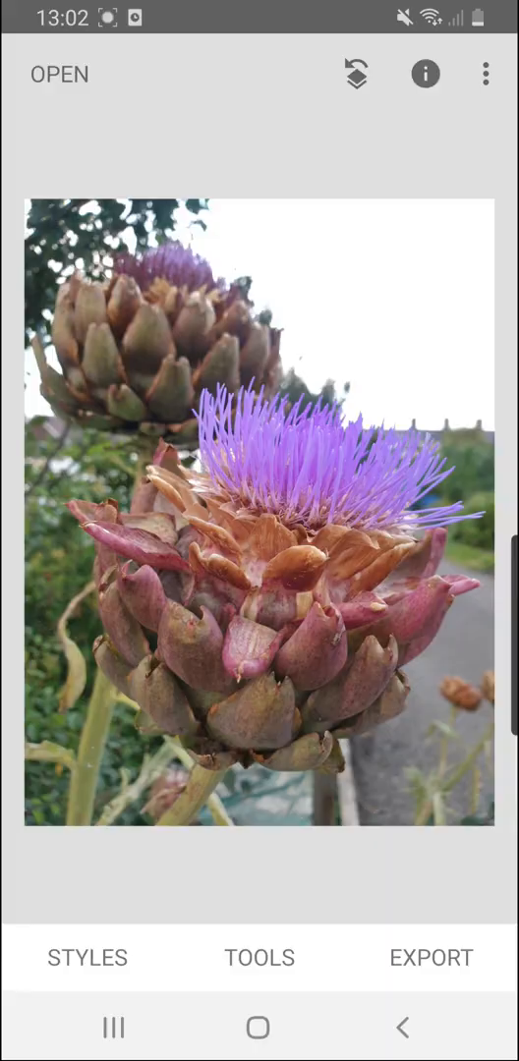
# Save a copy of the retouched photo and return to the Tools list
pyautogui.click(430, 958)
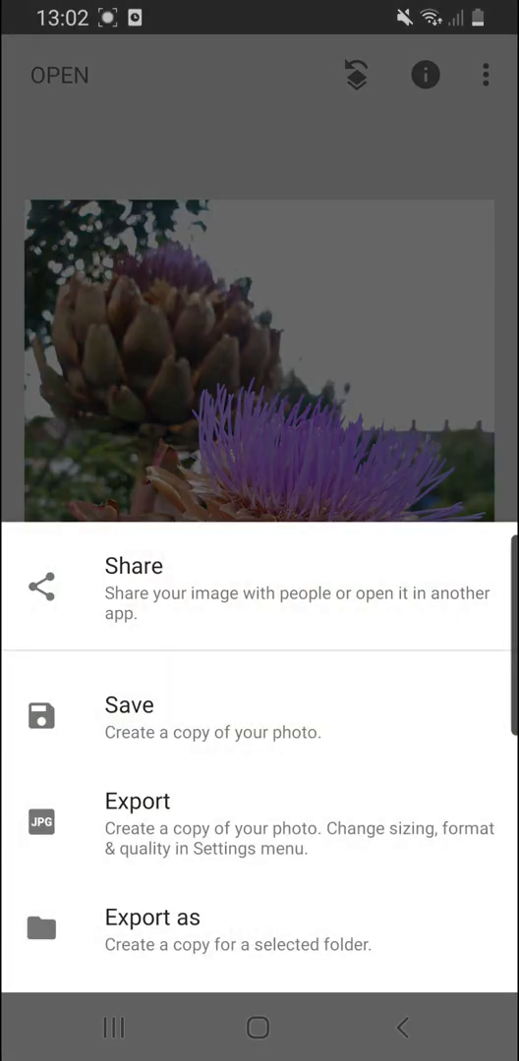
pyautogui.press('back')
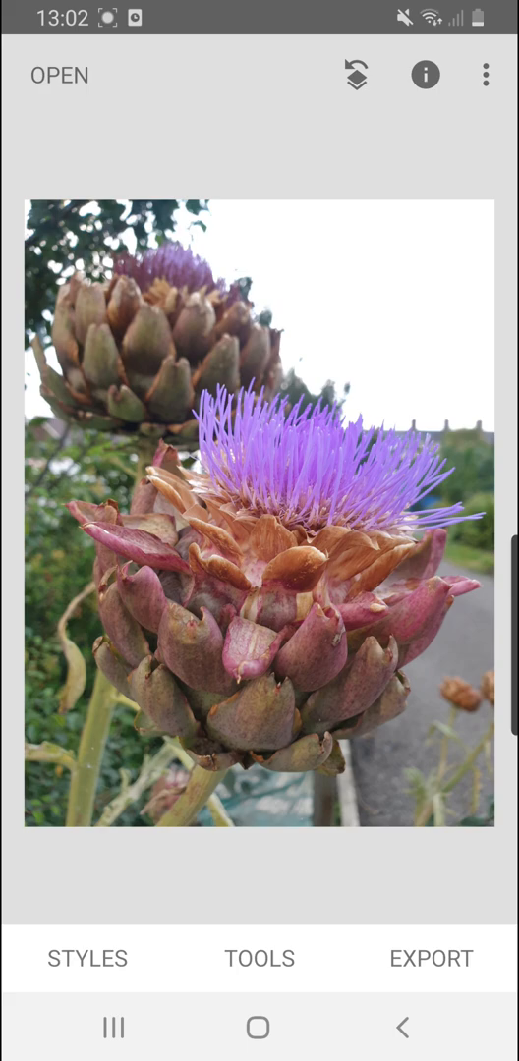
pyautogui.click(259, 959)
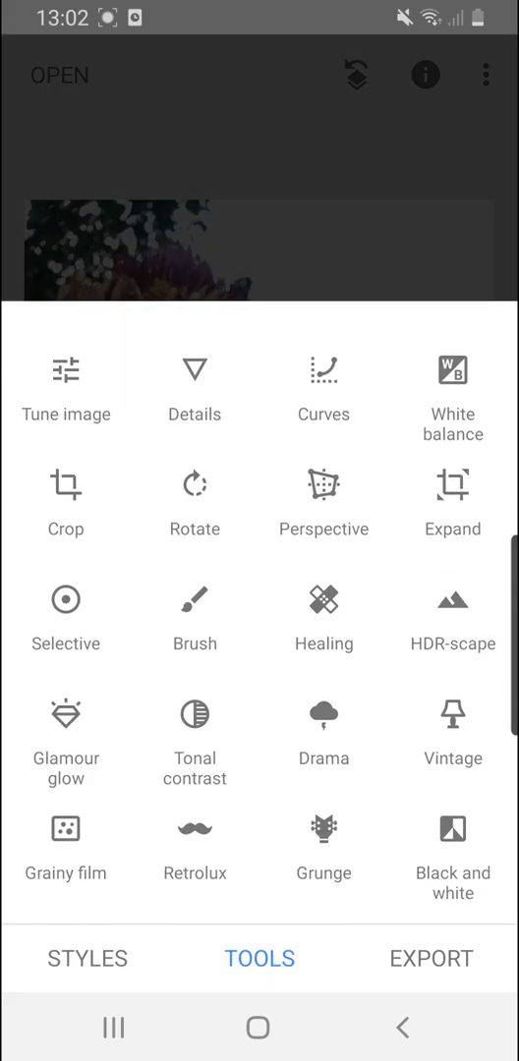
# Apply Black and white with raised brightness and +45 contrast, then export
pyautogui.click(452, 829)
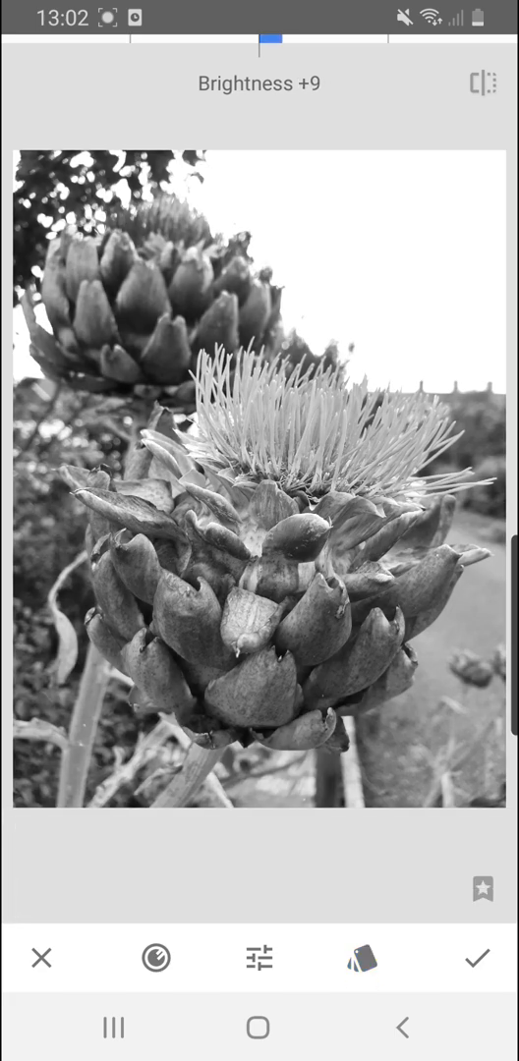
pyautogui.moveTo(265, 41); pyautogui.dragTo(295, 40)
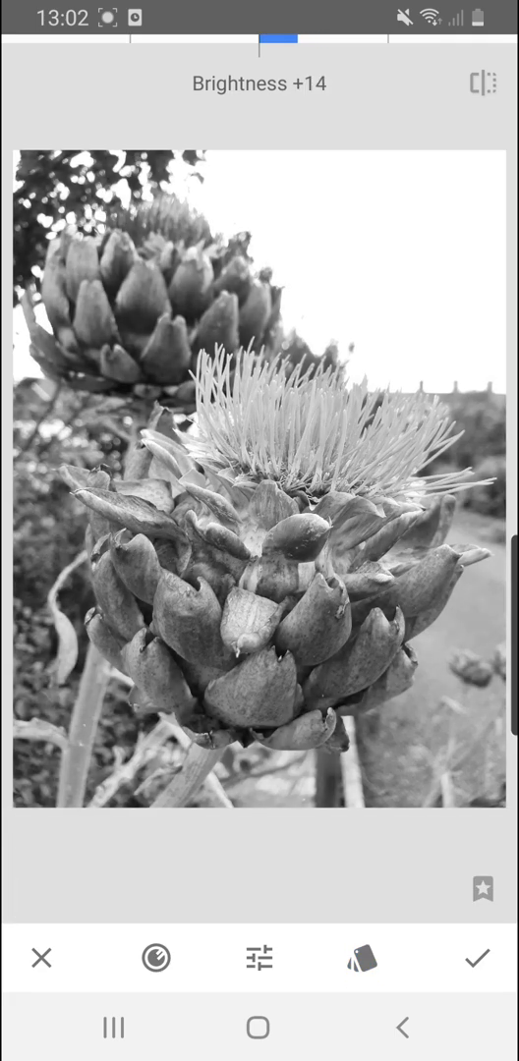
pyautogui.click(258, 958)
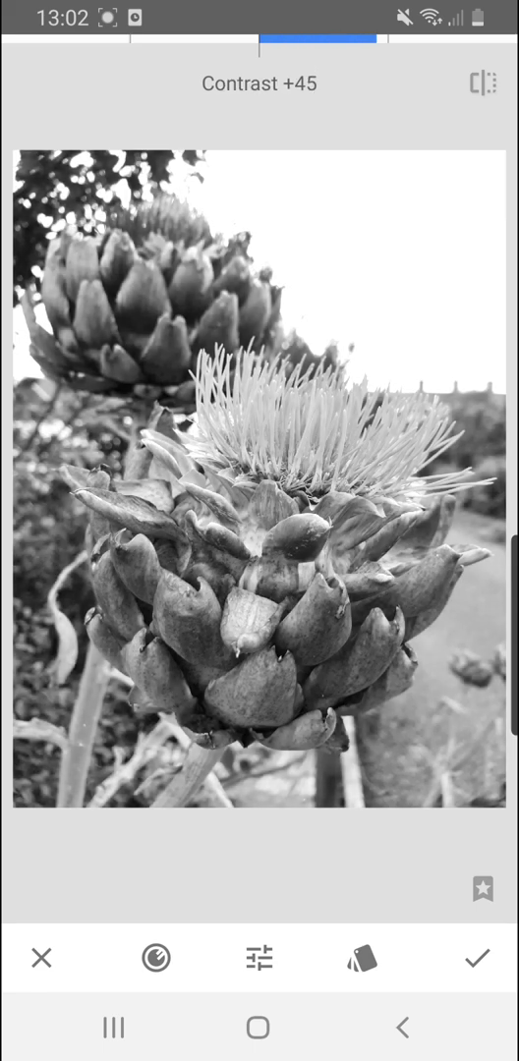
pyautogui.click(482, 958)
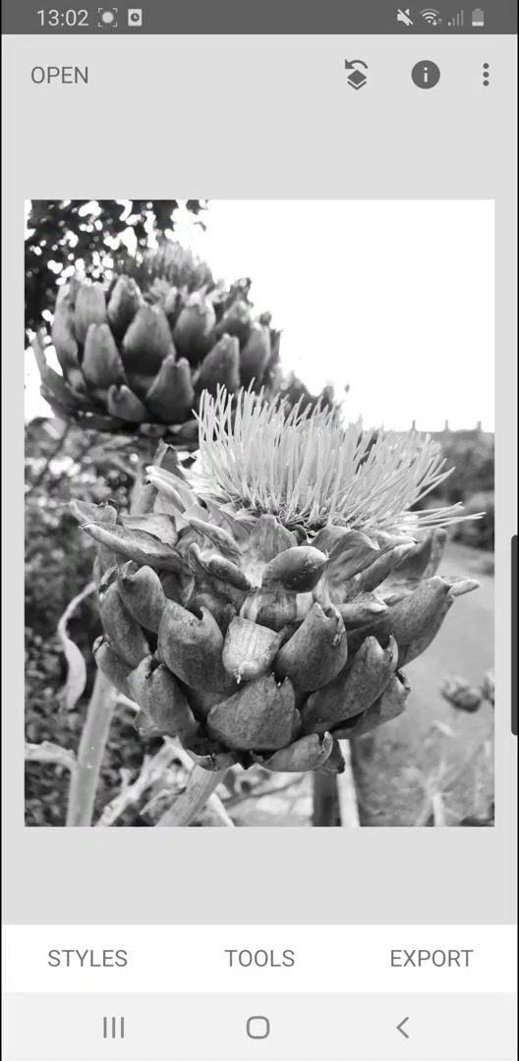
pyautogui.click(430, 958)
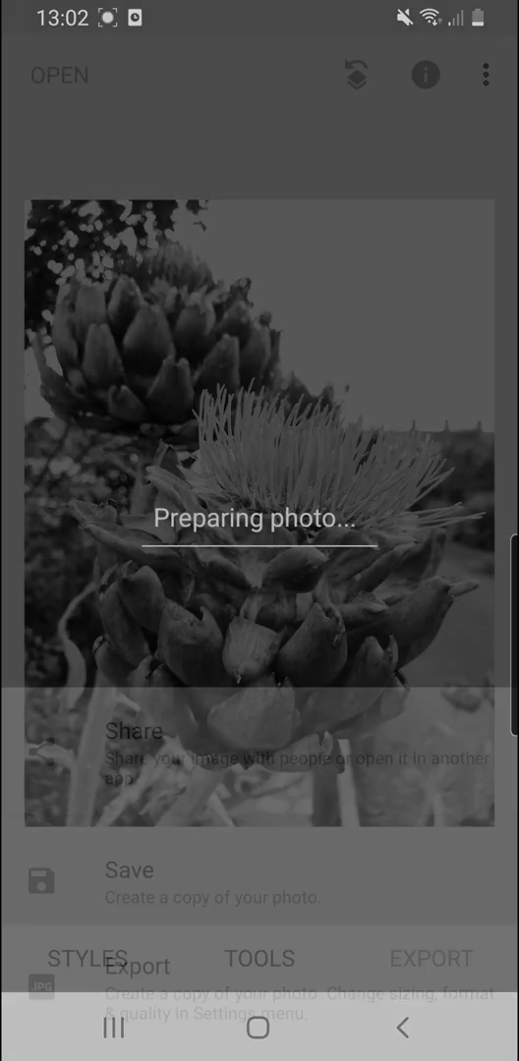